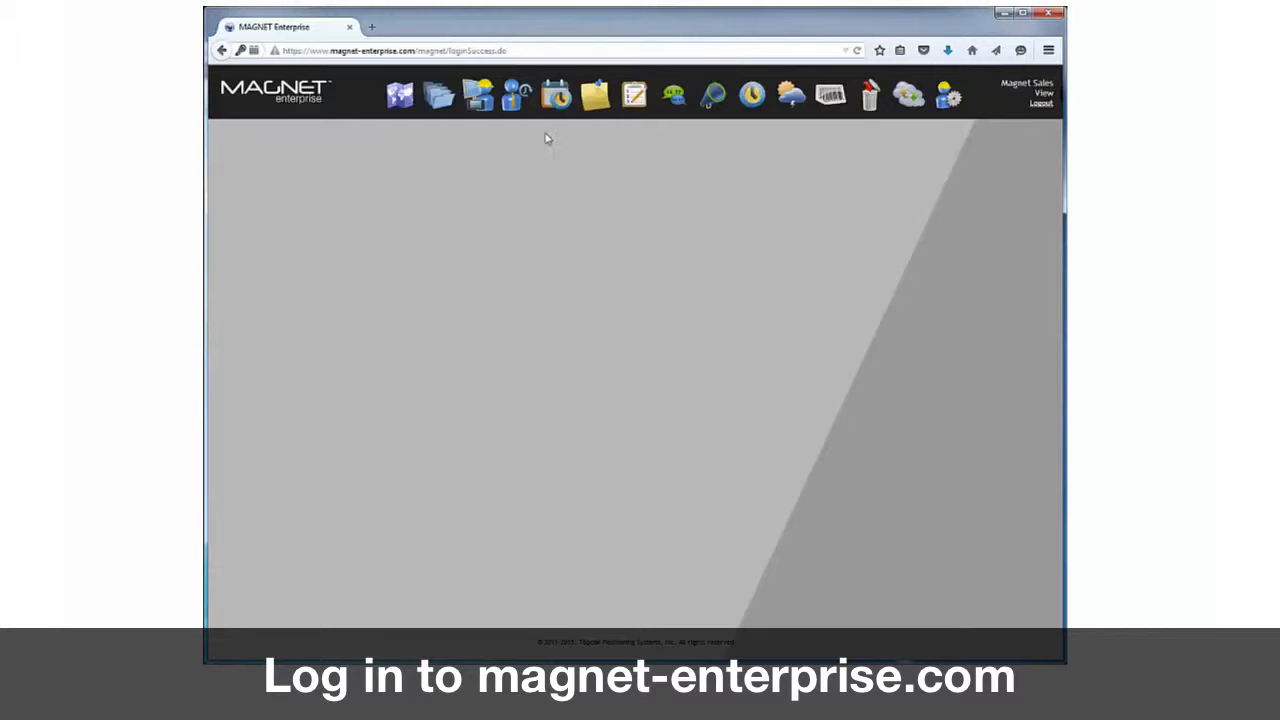
mouse_move(478, 95)
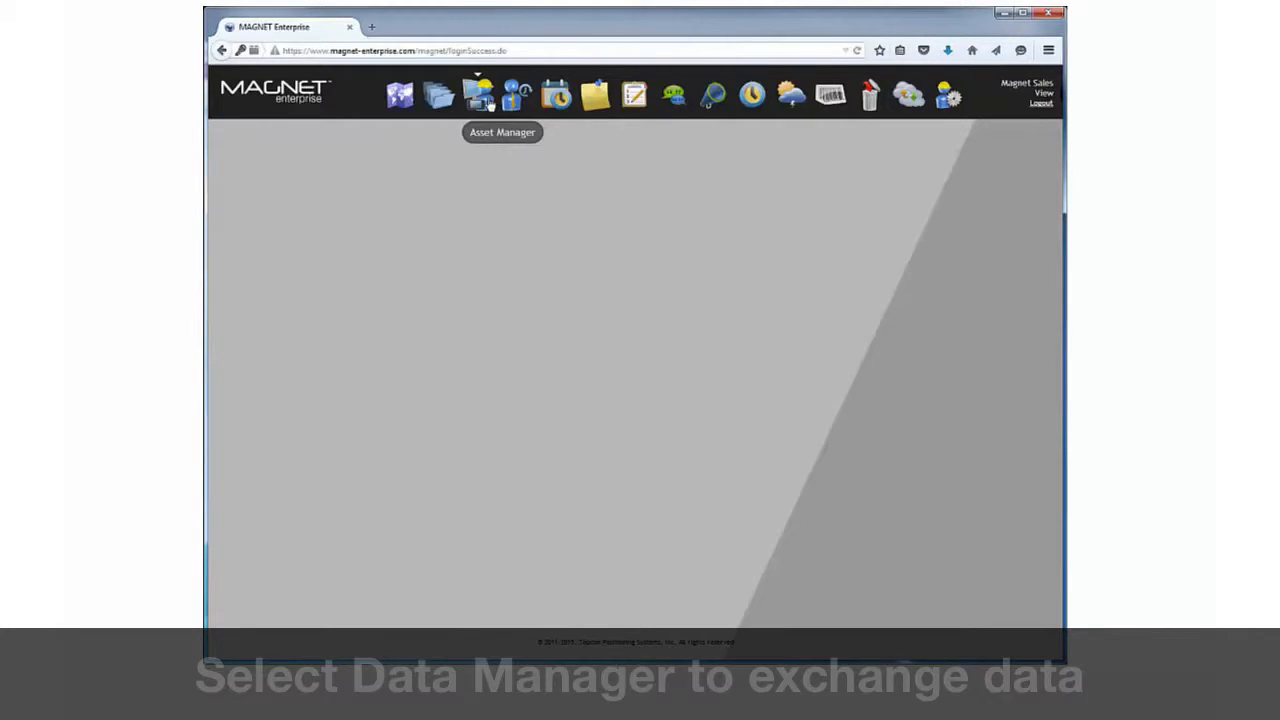
mouse_move(438, 94)
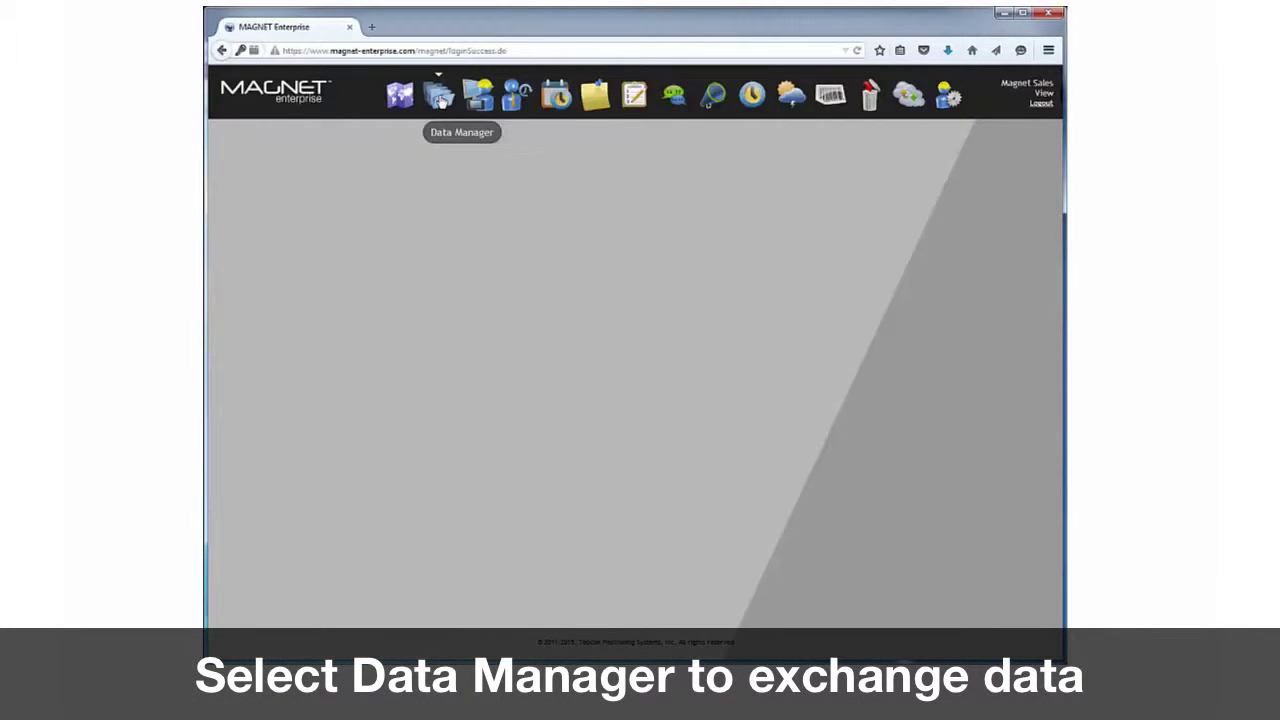
mouse_move(399, 95)
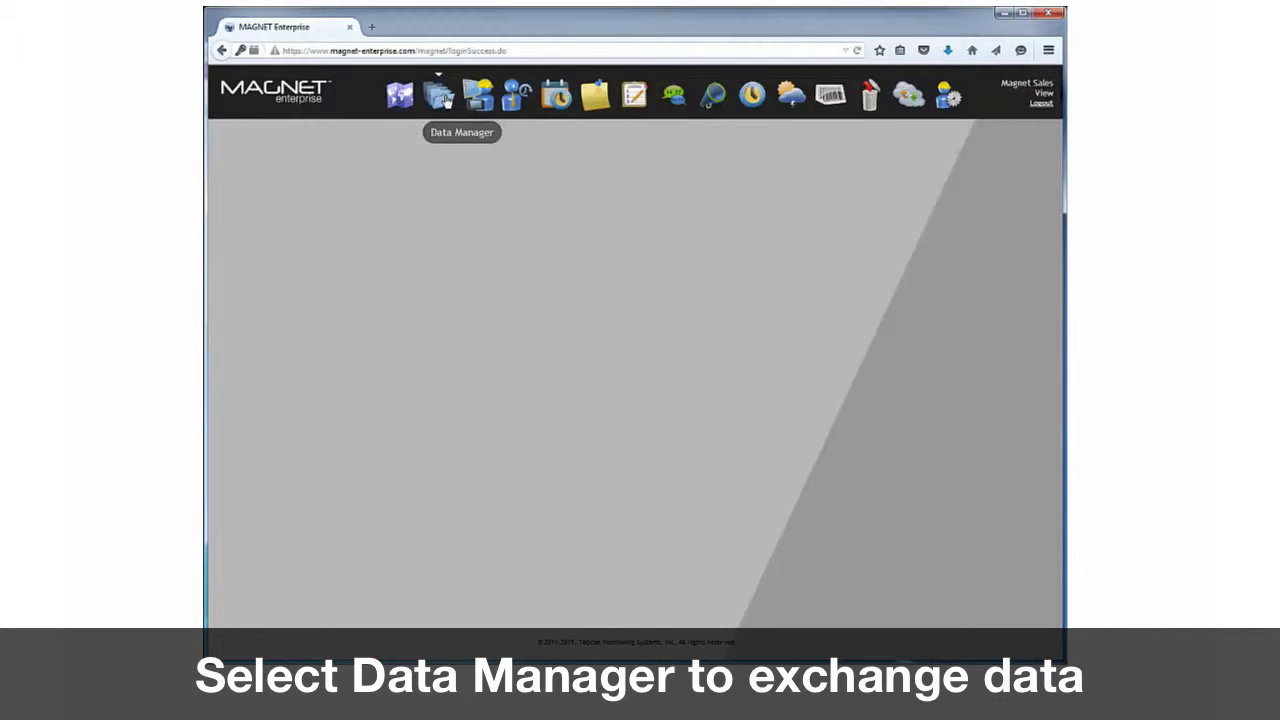
Open Data Manager and expand Magnet Sales Team > Projects > Magnet Training to its Inbox
click(438, 95)
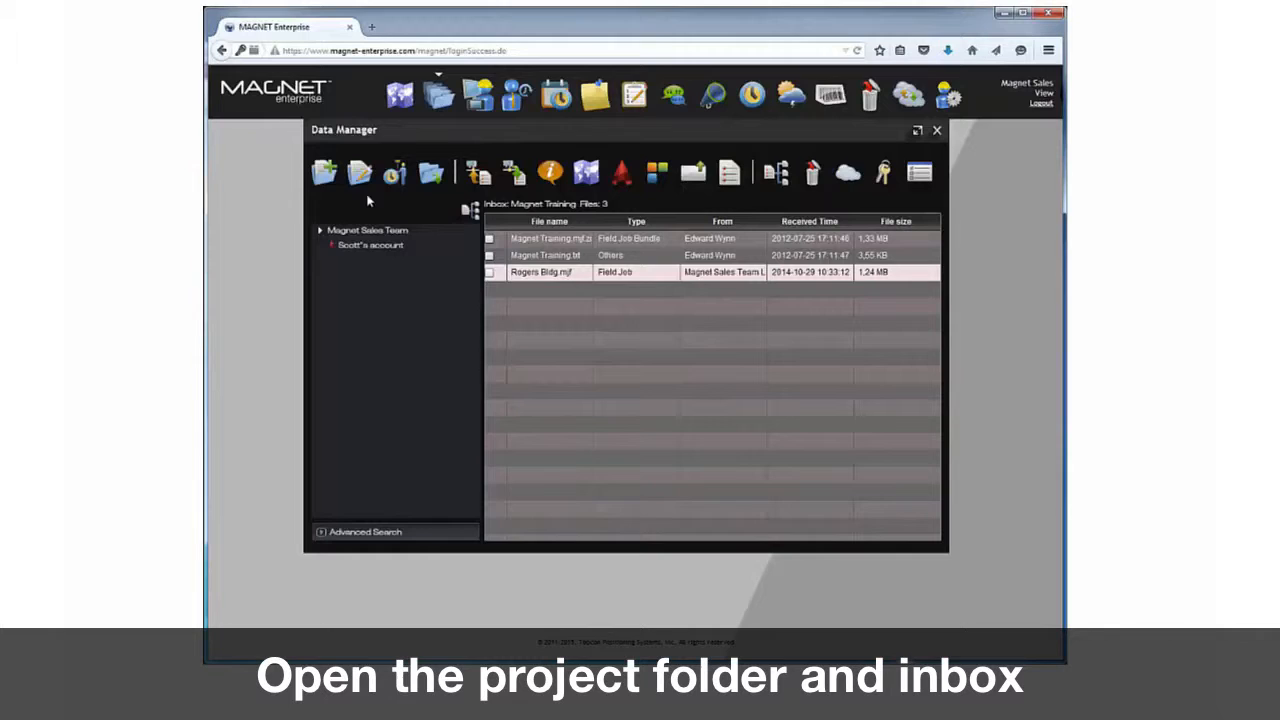
click(320, 230)
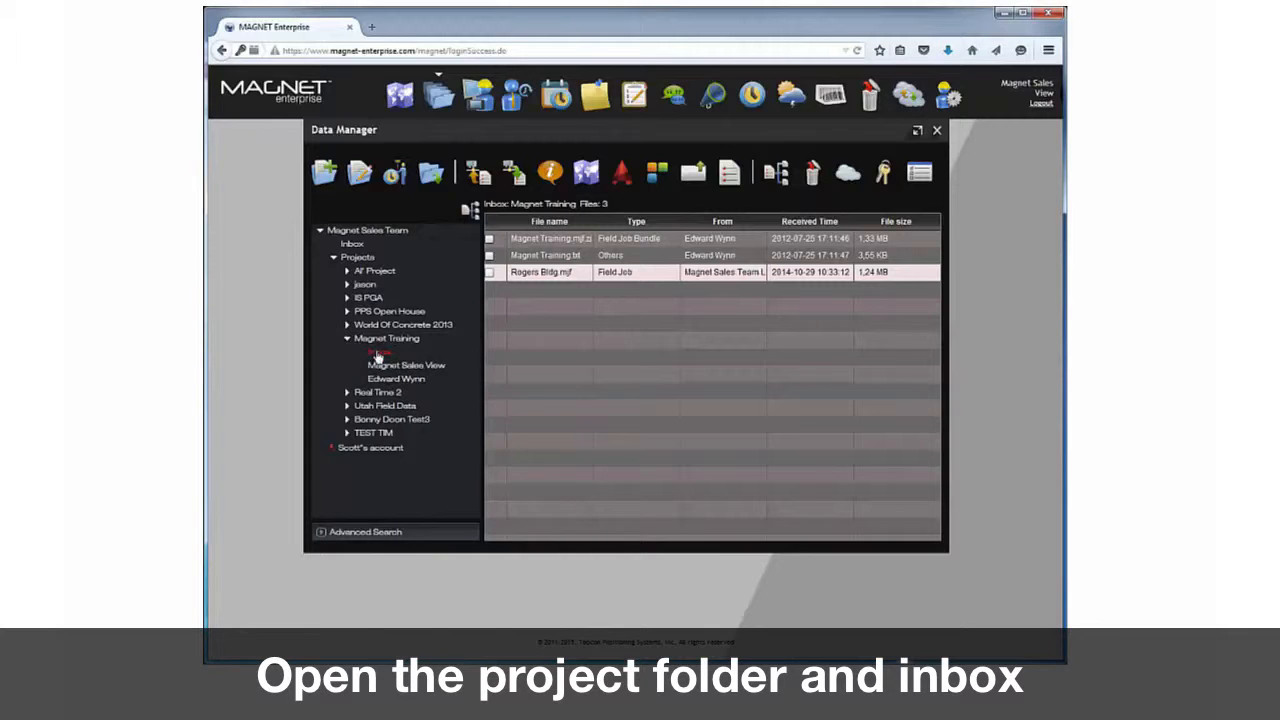
click(379, 351)
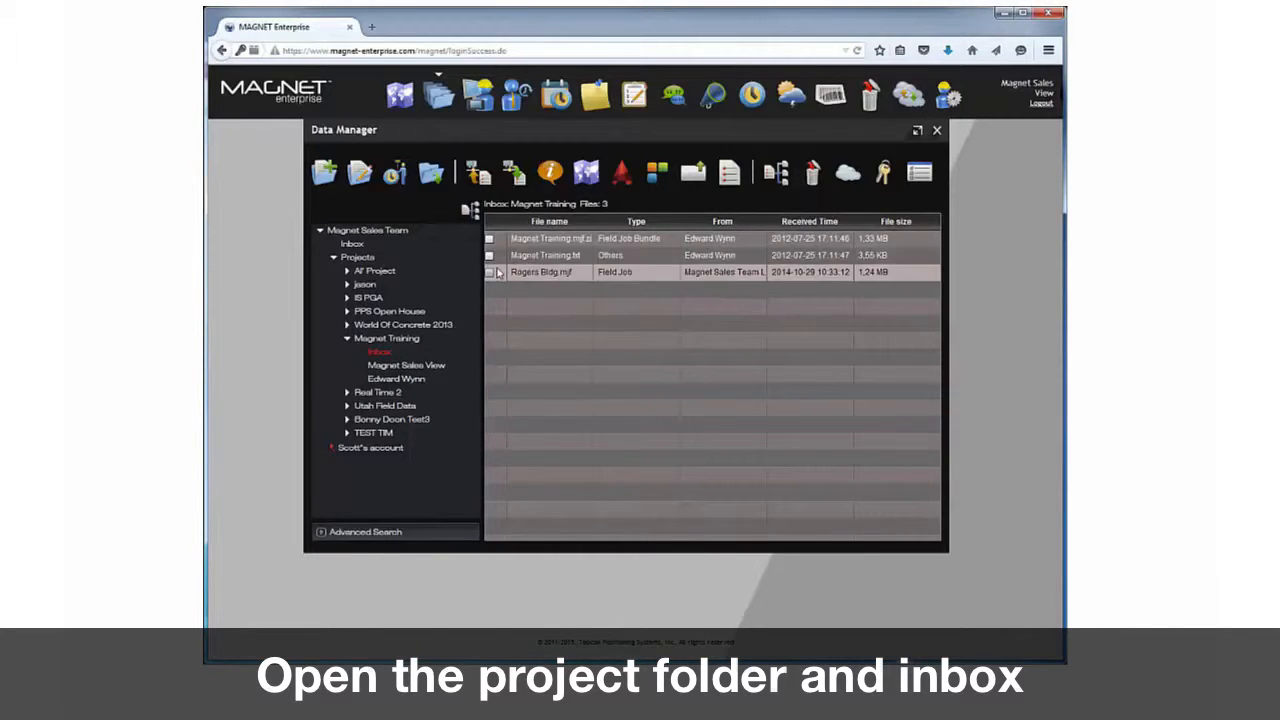
Start a file upload and choose MAGNET Field.mjf from the computer
click(477, 173)
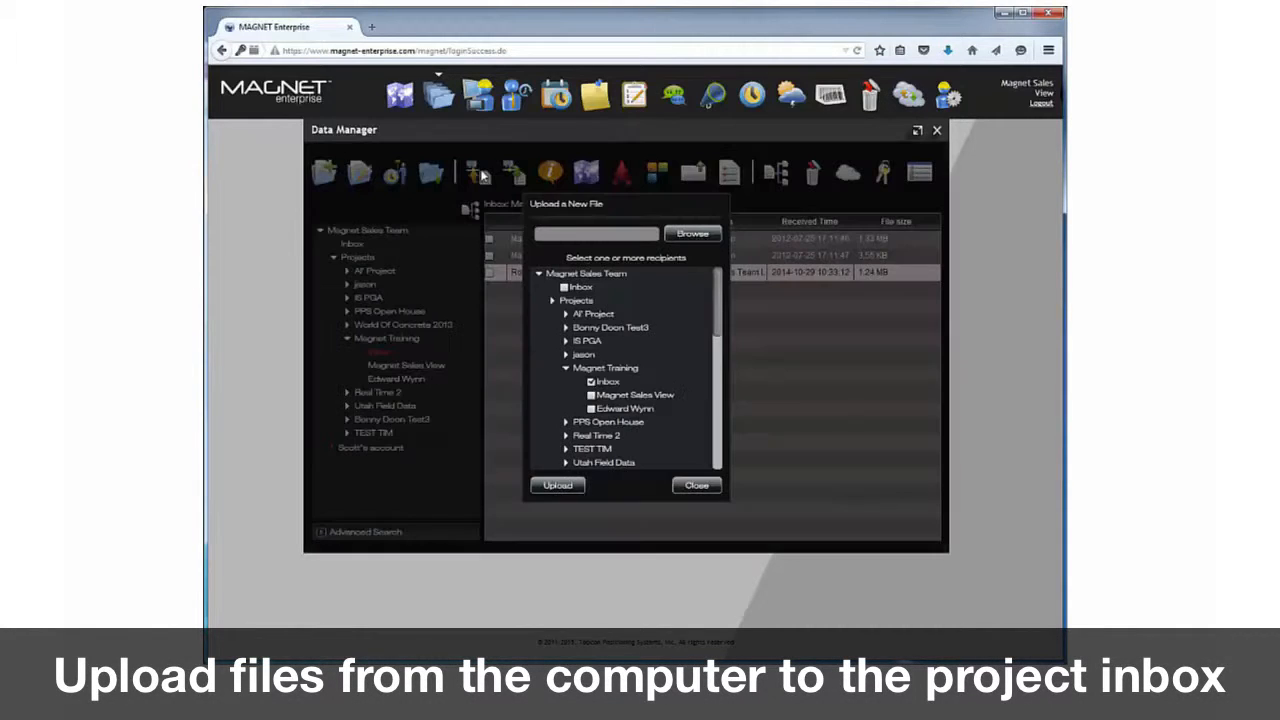
click(692, 233)
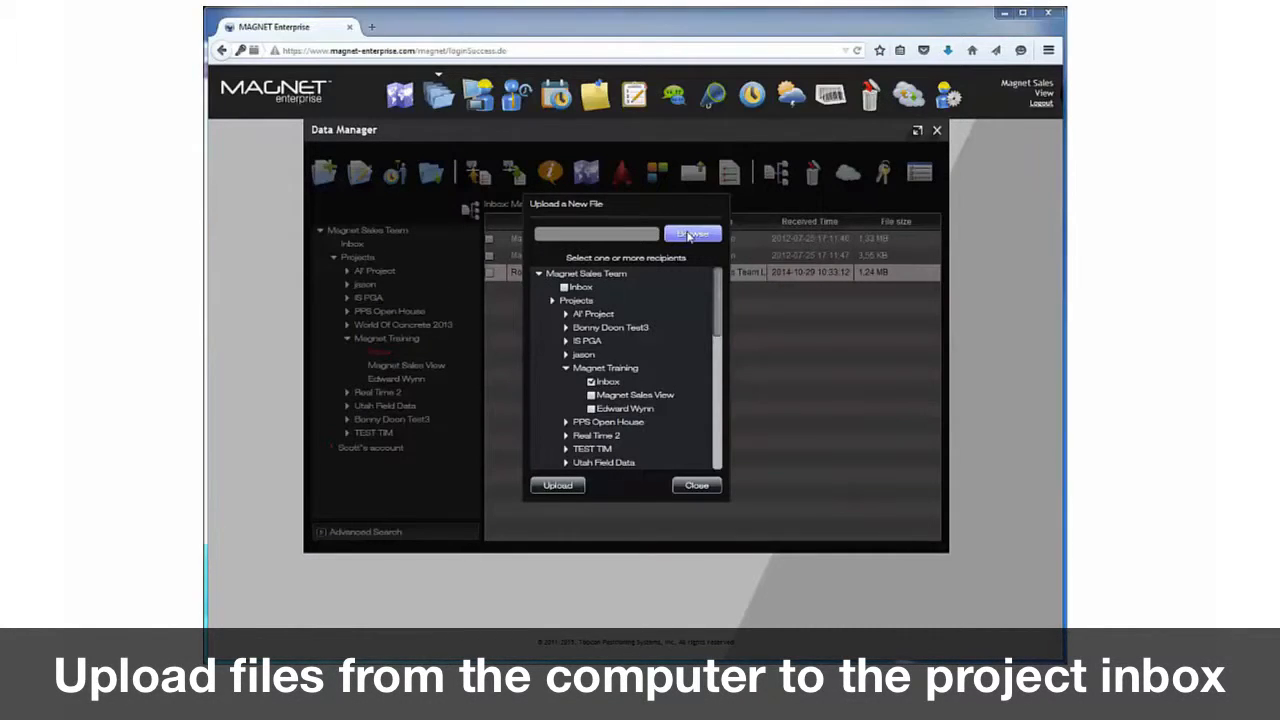
click(692, 233)
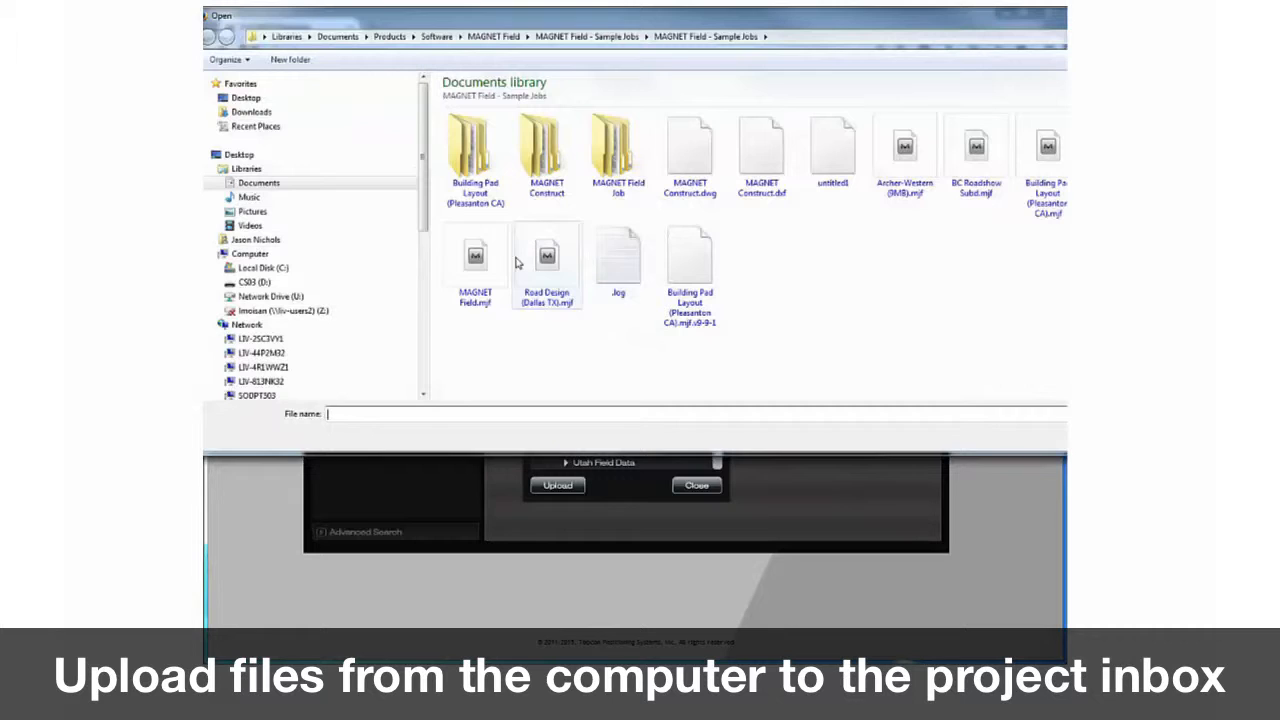
mouse_move(475, 255)
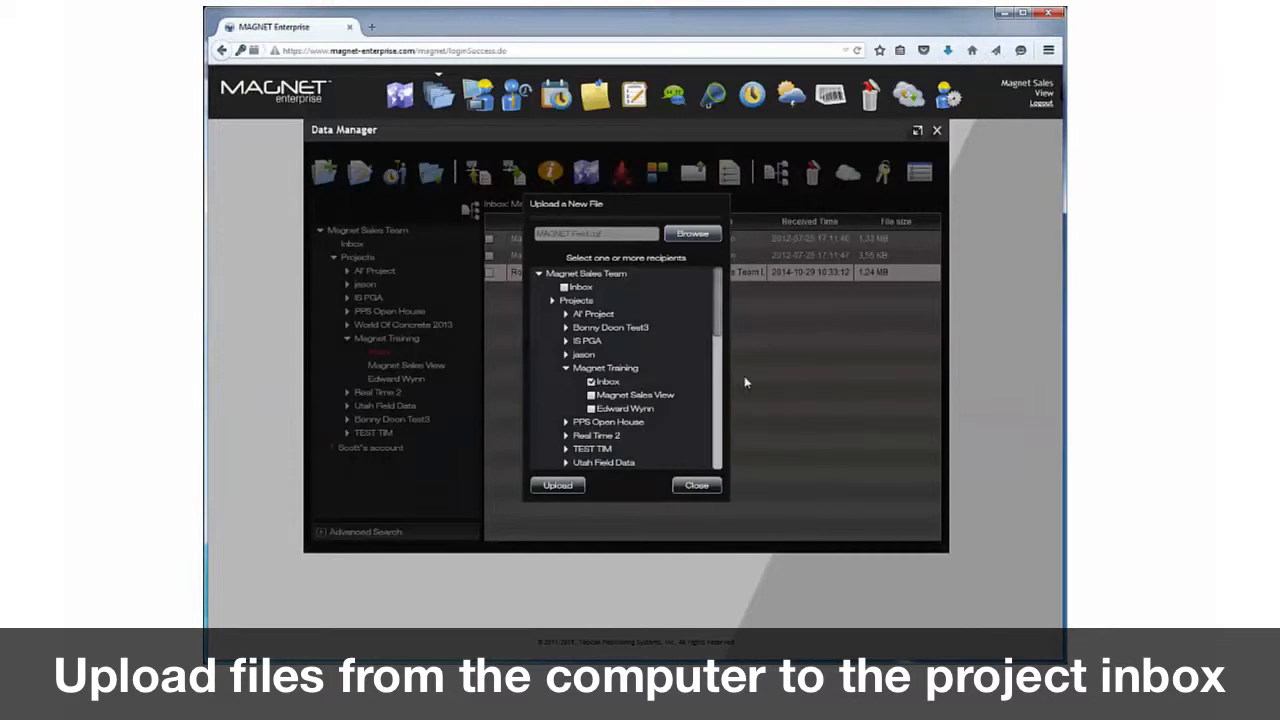
Target the Magnet Training Inbox, upload the file, and acknowledge the confirmation
click(591, 382)
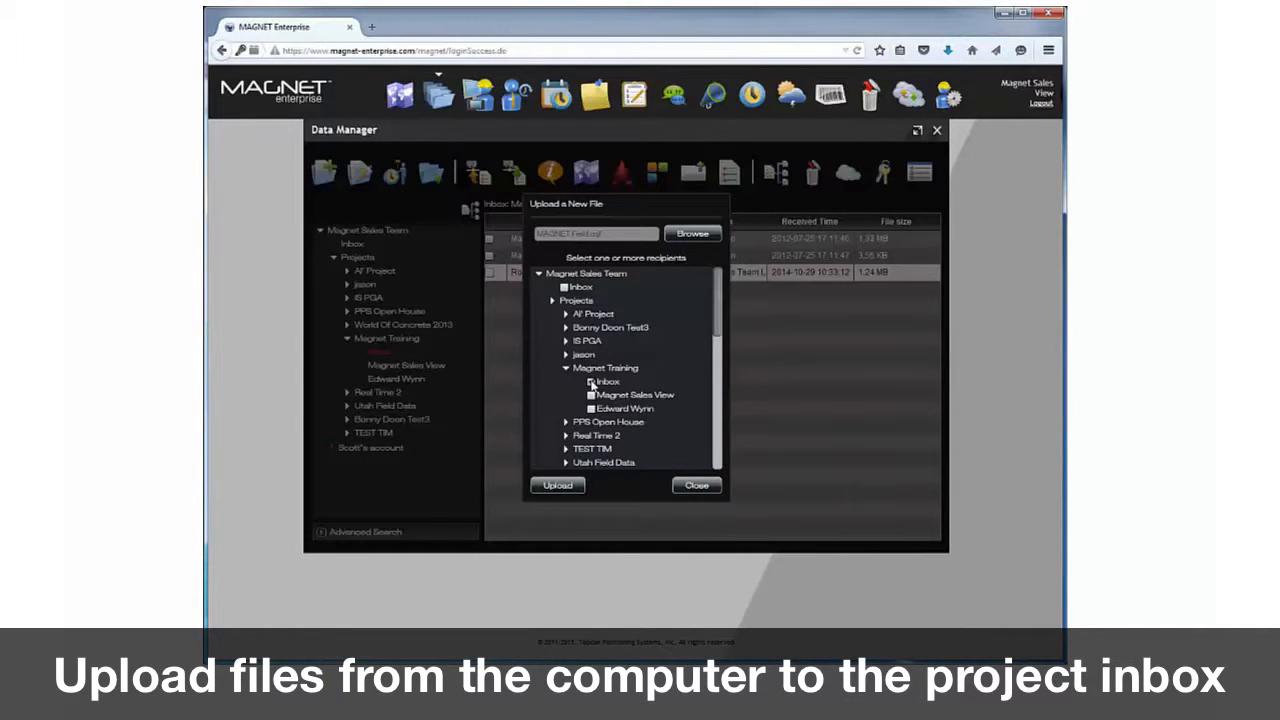
click(557, 485)
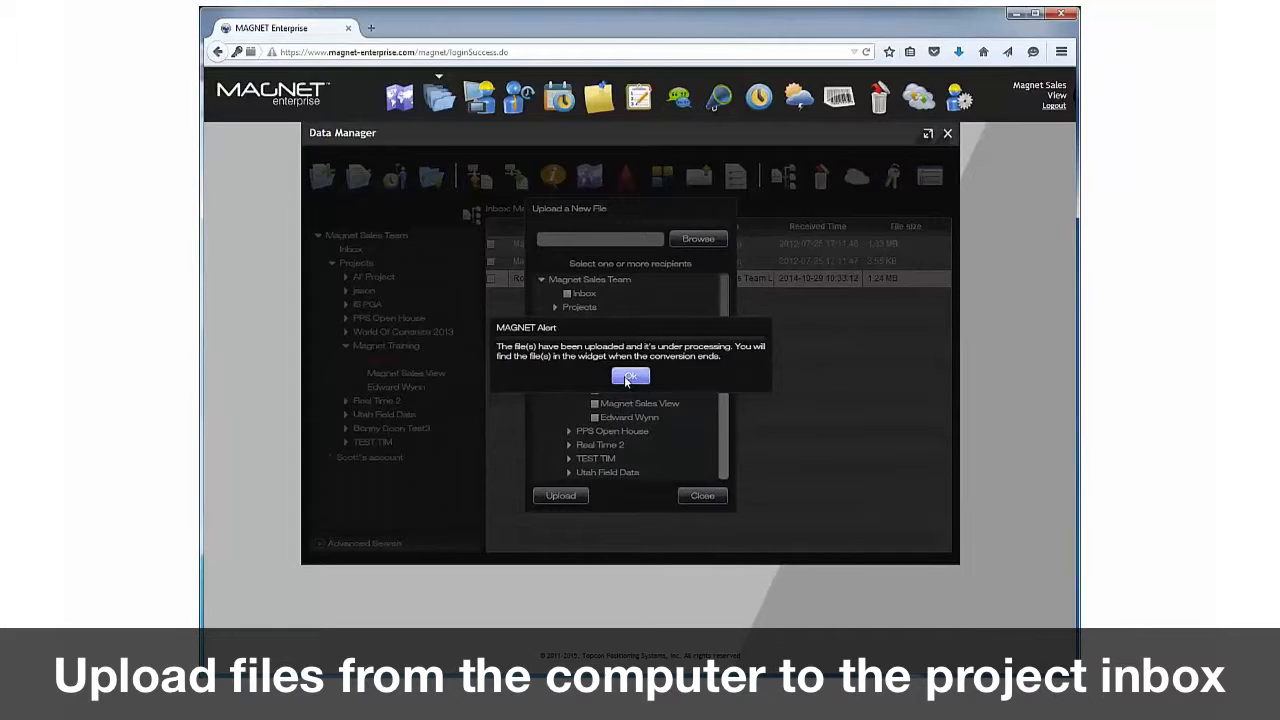
click(630, 376)
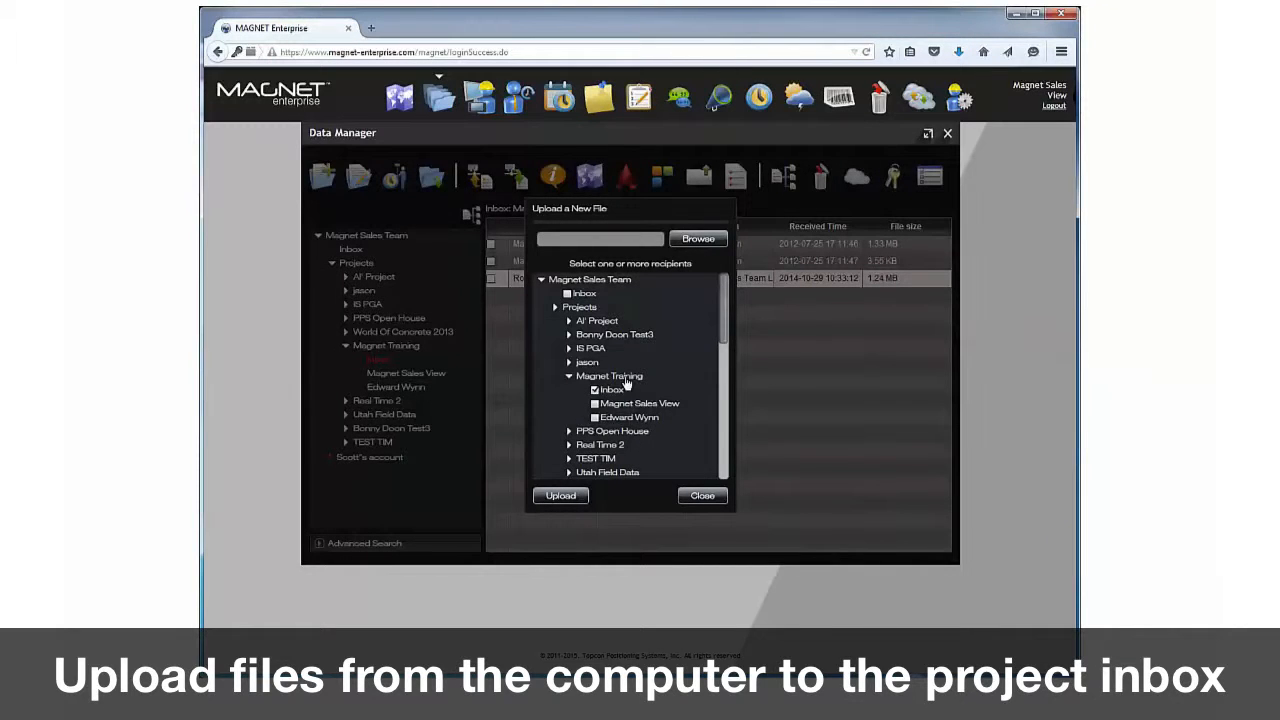
Download Rogers Bldg.mjf from the inbox and save it to the computer
click(702, 495)
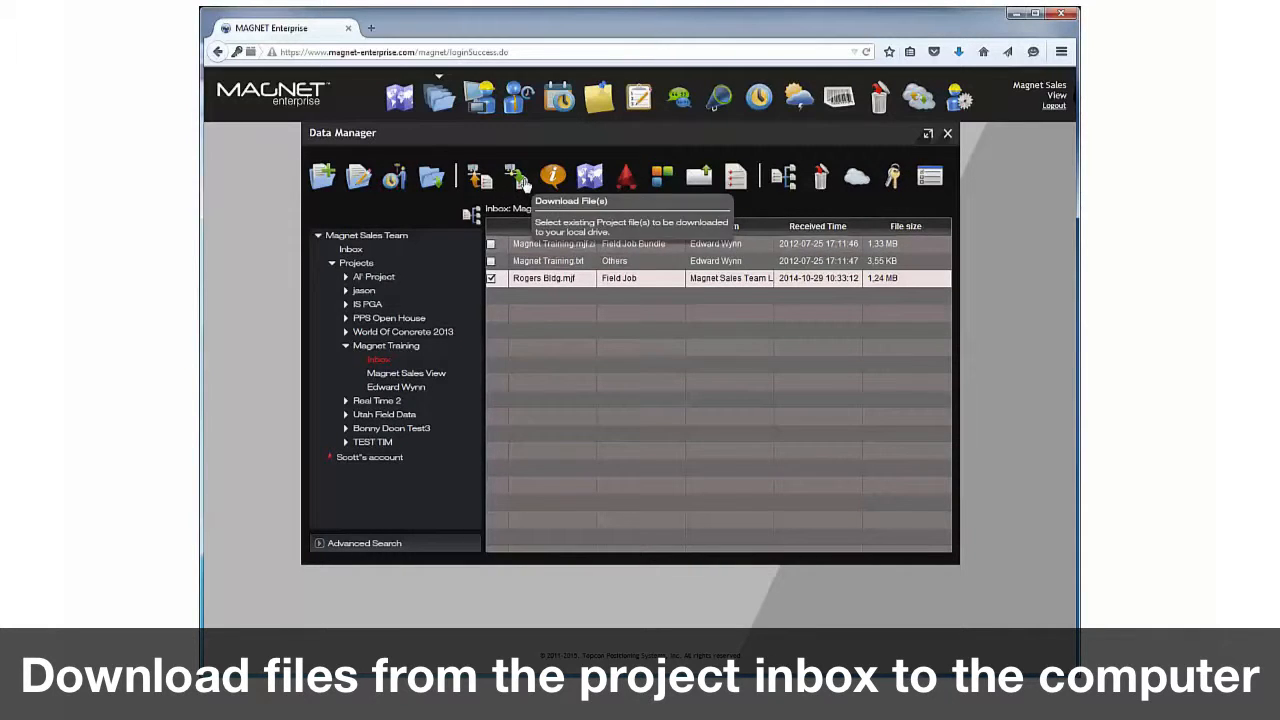
click(516, 176)
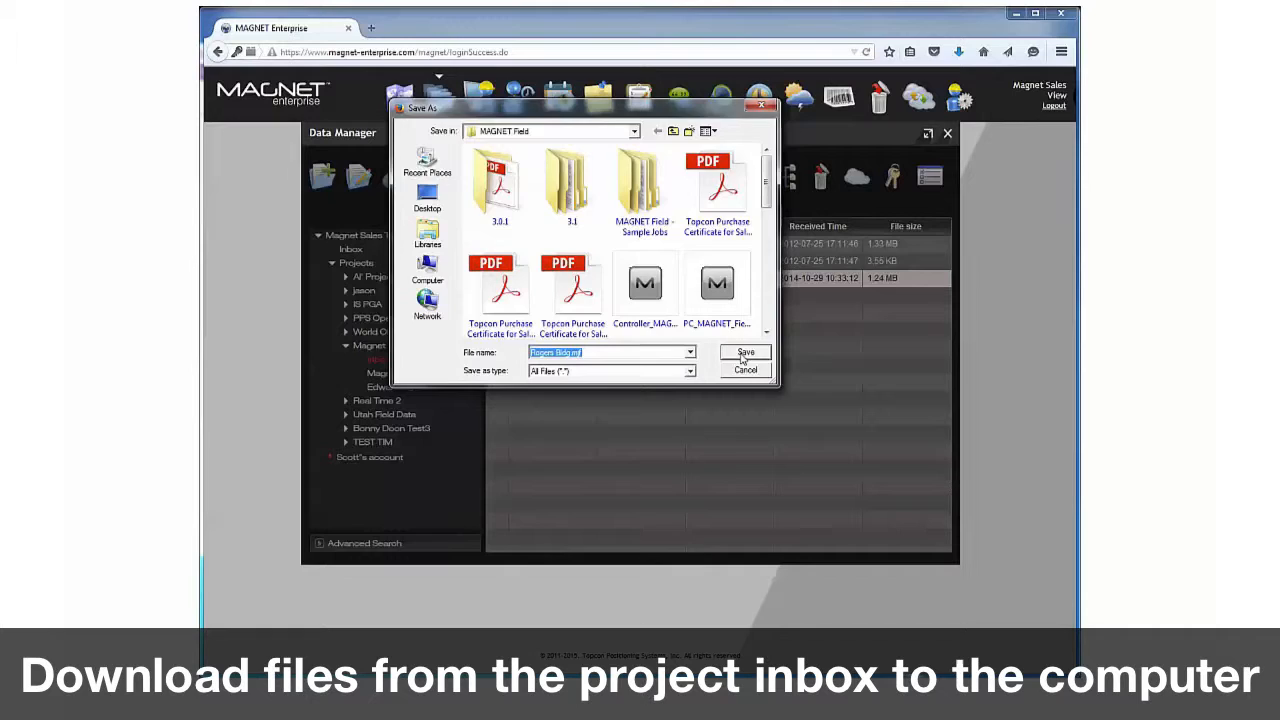
click(745, 353)
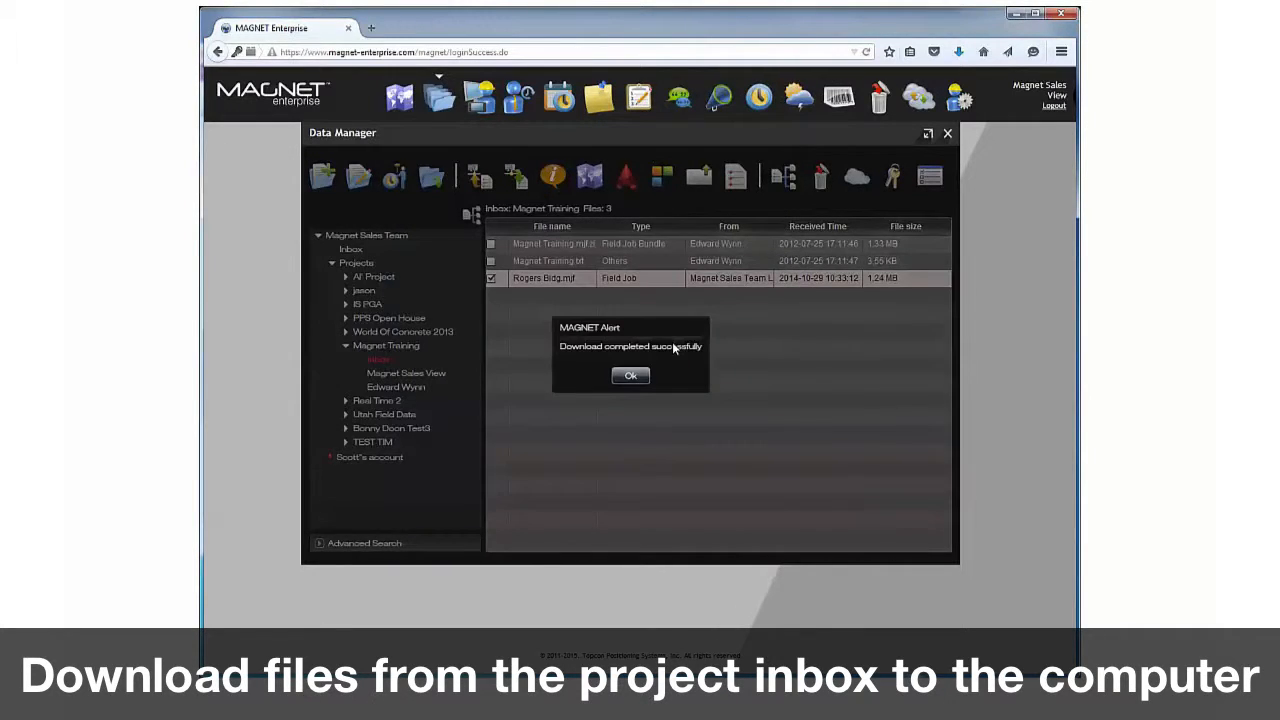
click(630, 375)
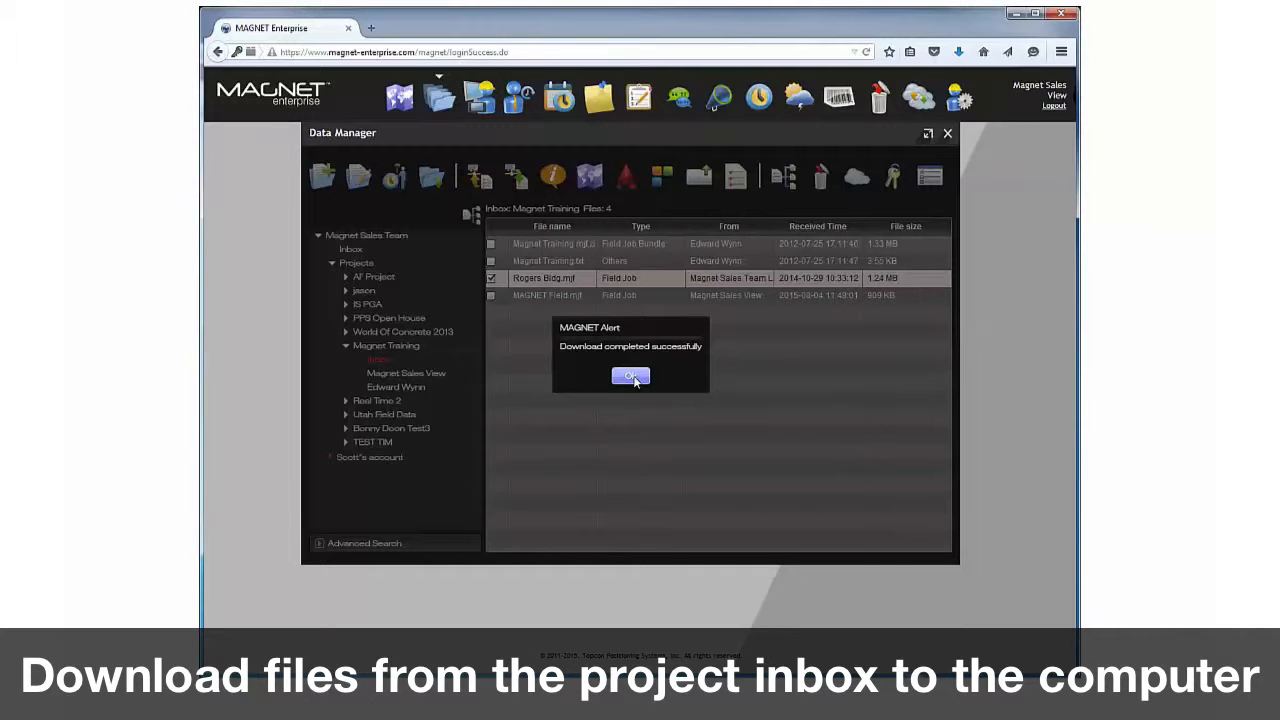
Dismiss the download alert, then close the satellite map of Rogers Bldg
click(630, 376)
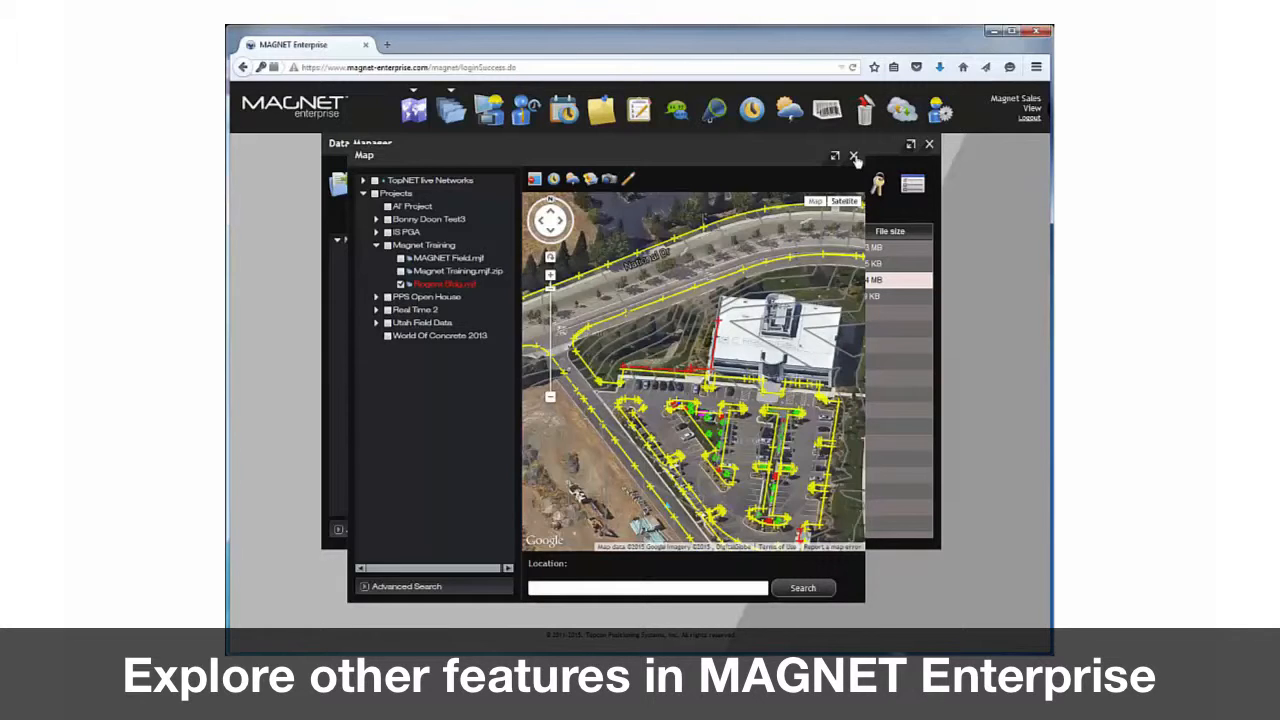
click(855, 157)
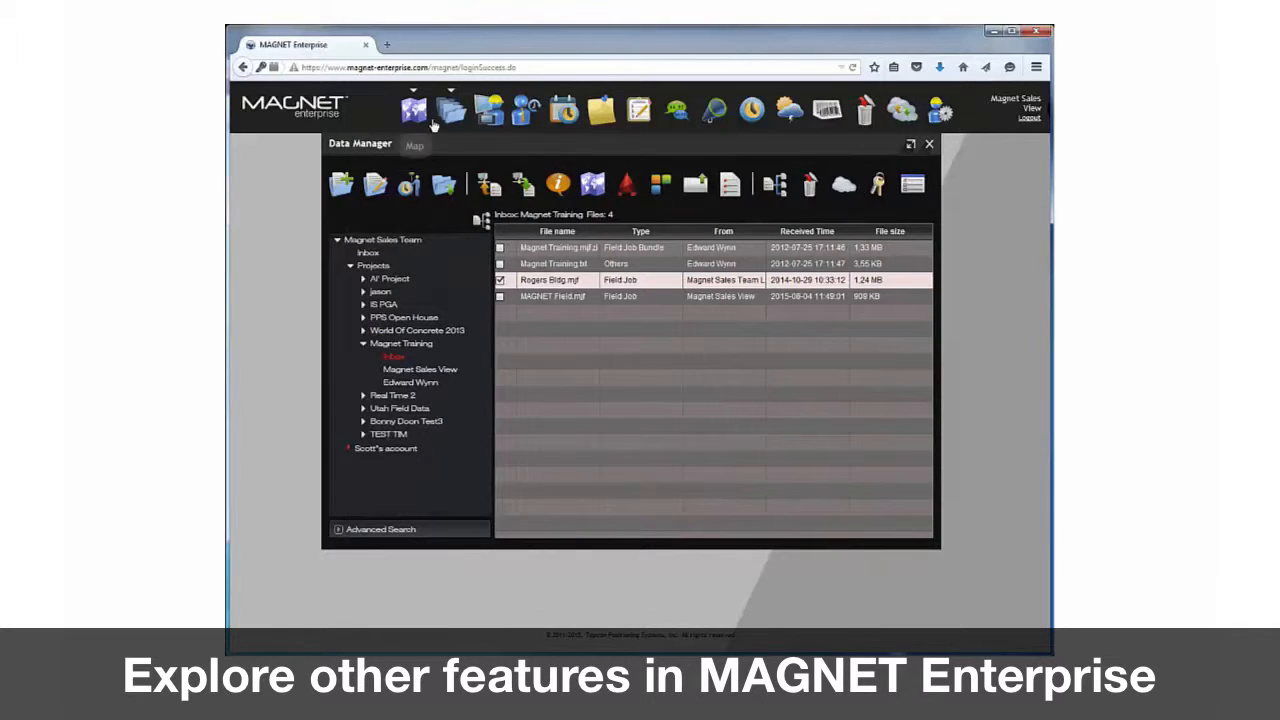